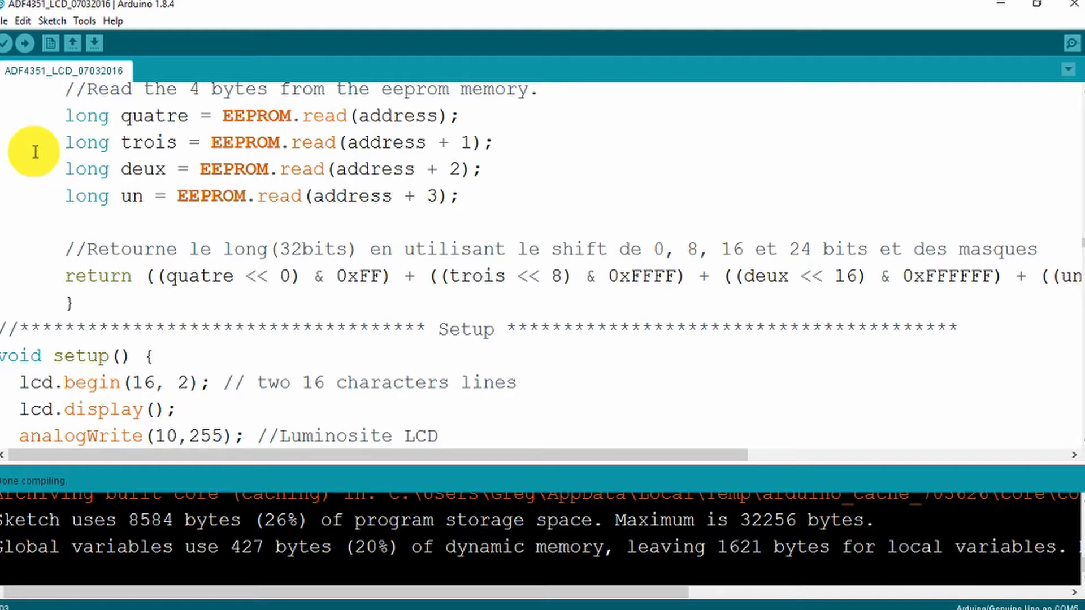
mouse_move(22, 120)
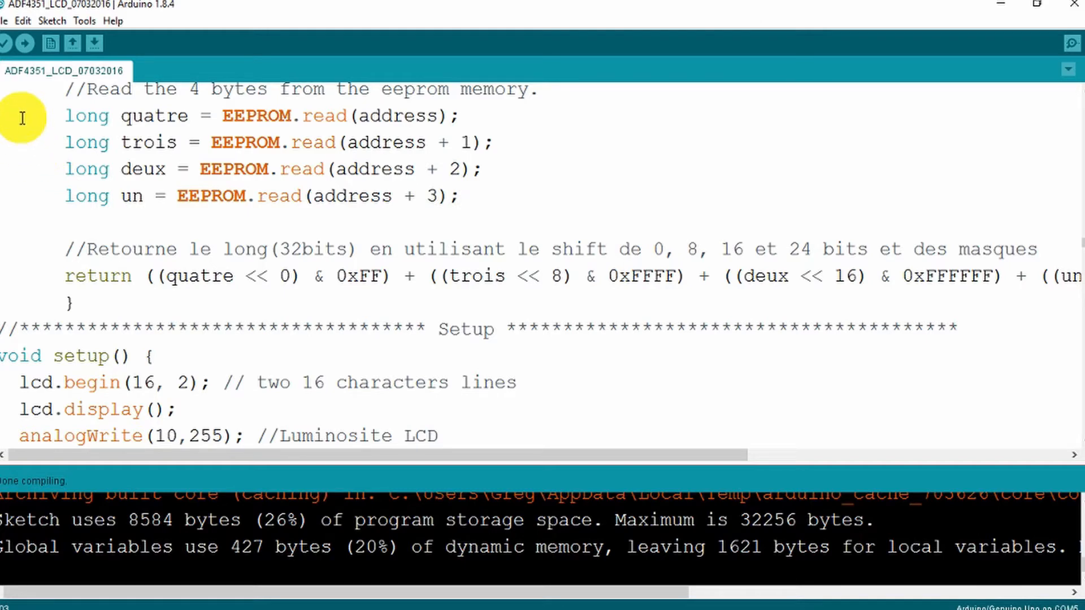